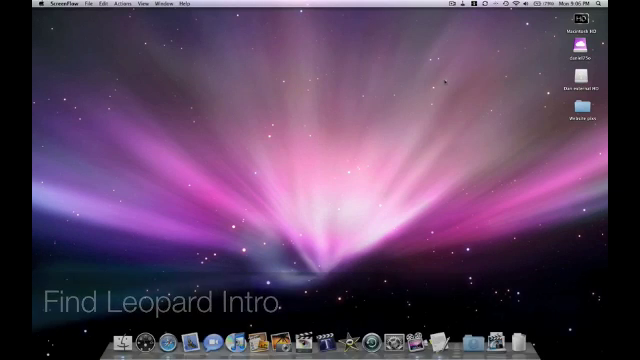
Drill from Macintosh HD through System and Library into CoreServices, down to Setup Assistant.
double_click(580, 30)
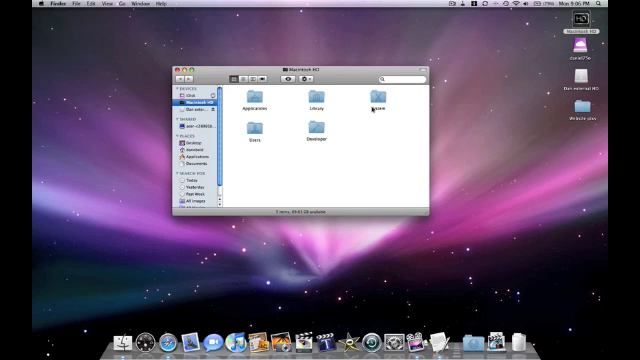
double_click(373, 96)
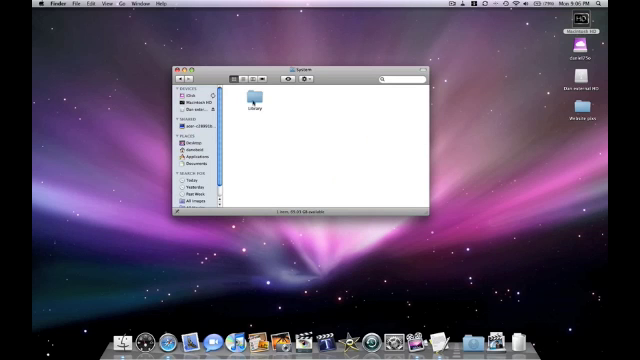
double_click(253, 100)
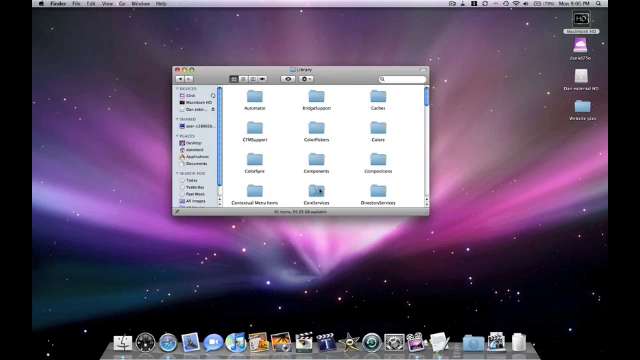
double_click(308, 196)
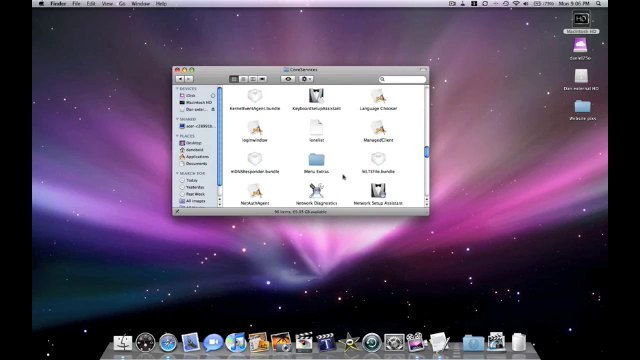
scroll(down, 3)
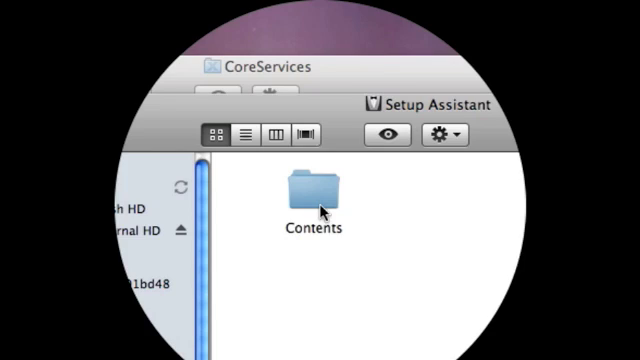
Enter Setup Assistant's Contents and browse Resources to find the TransitionSection bundle.
double_click(313, 195)
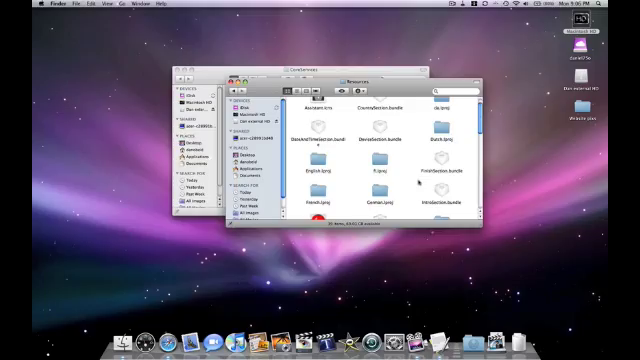
scroll(down, 3)
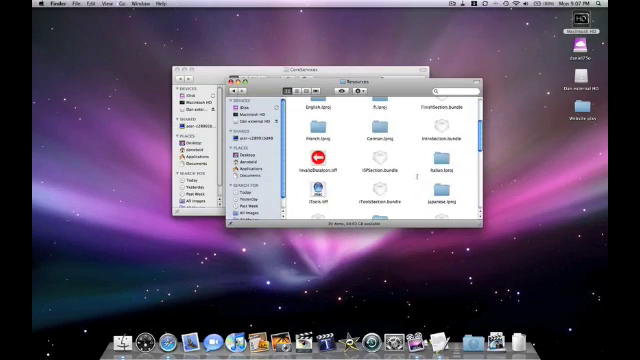
scroll(down, 3)
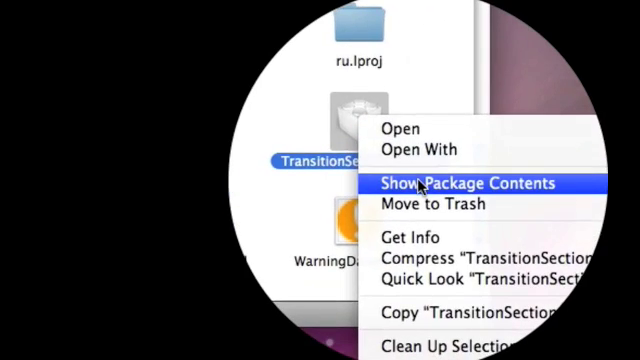
Show TransitionSection.bundle's package contents and play the Leopard intro movie in QuickTime Player.
click(452, 183)
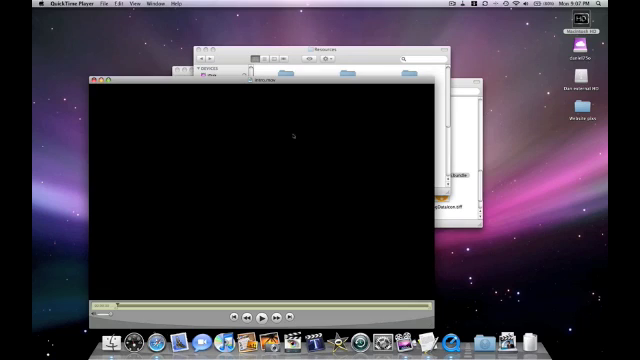
click(258, 313)
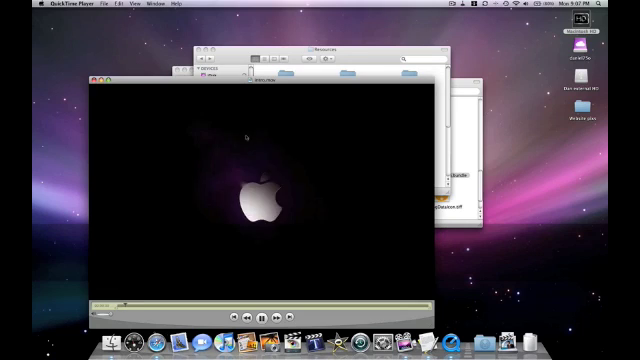